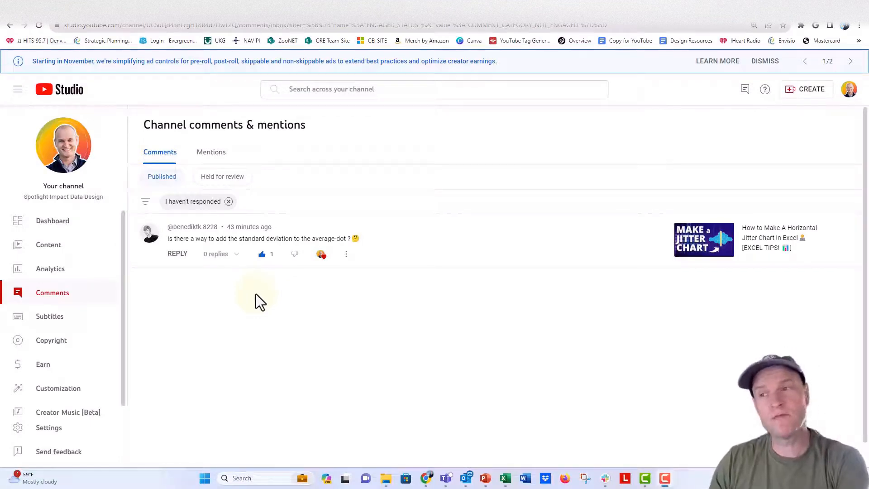
mouse_move(192, 296)
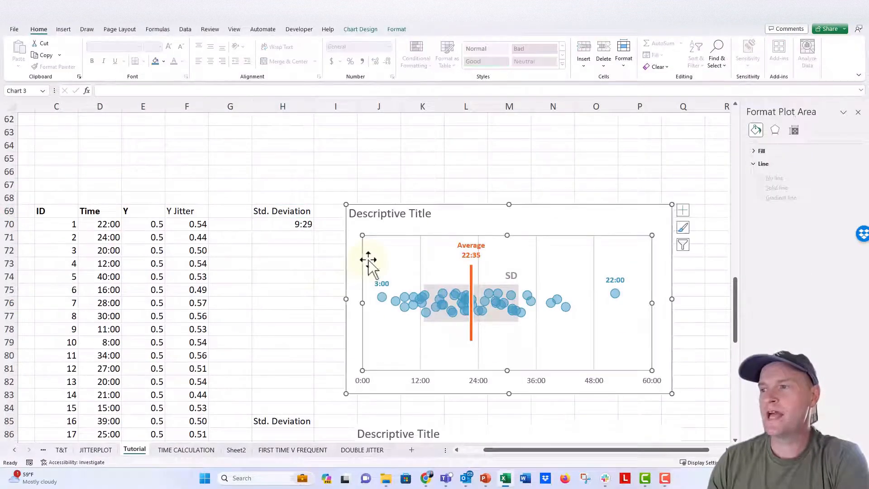
Enter =STDEV.P(D70:D119) in H86 under the second Std. Deviation heading
click(346, 272)
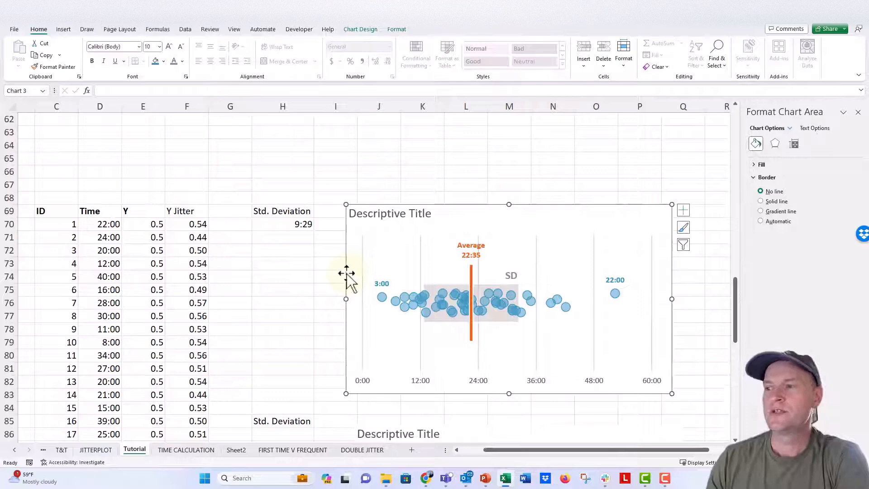
mouse_move(471, 282)
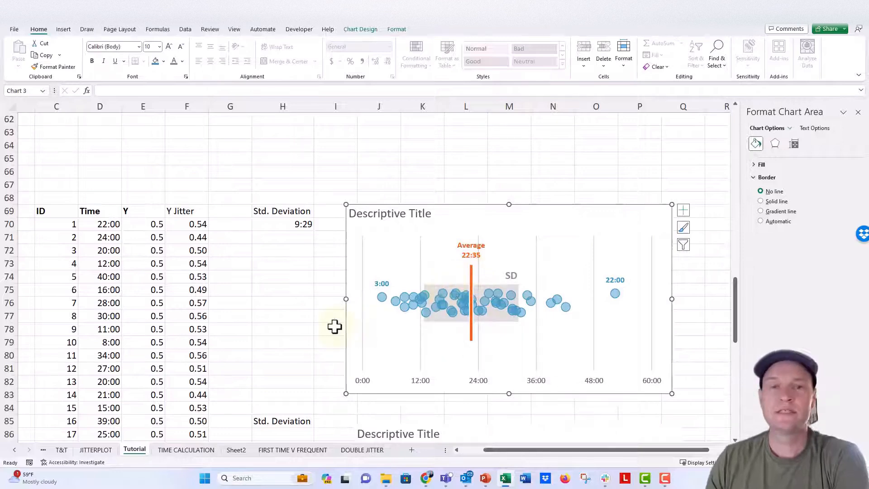
click(282, 224)
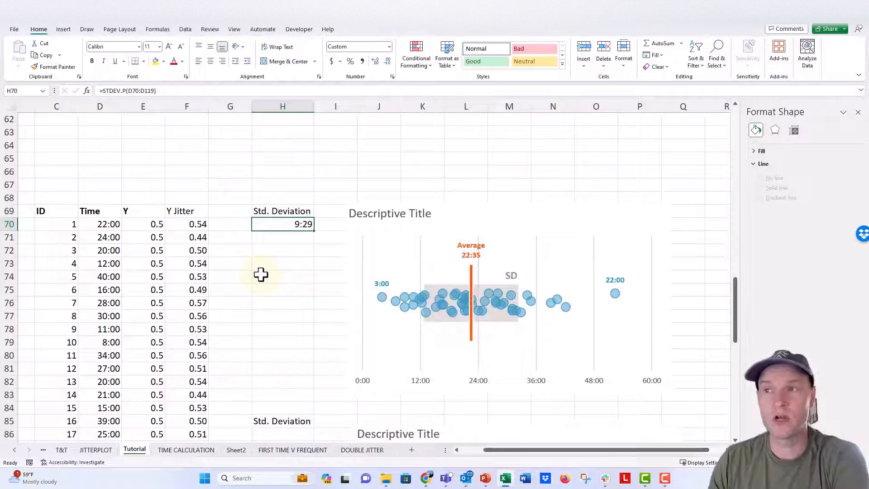
mouse_move(289, 274)
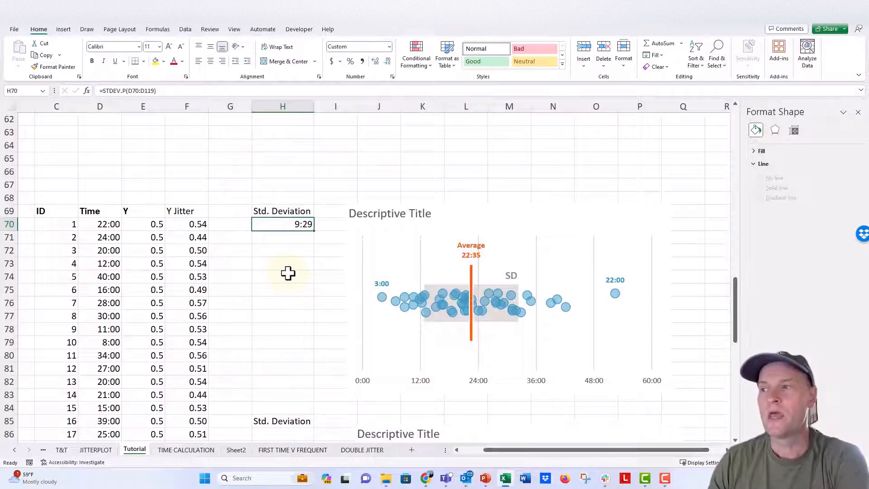
scroll(down, 3)
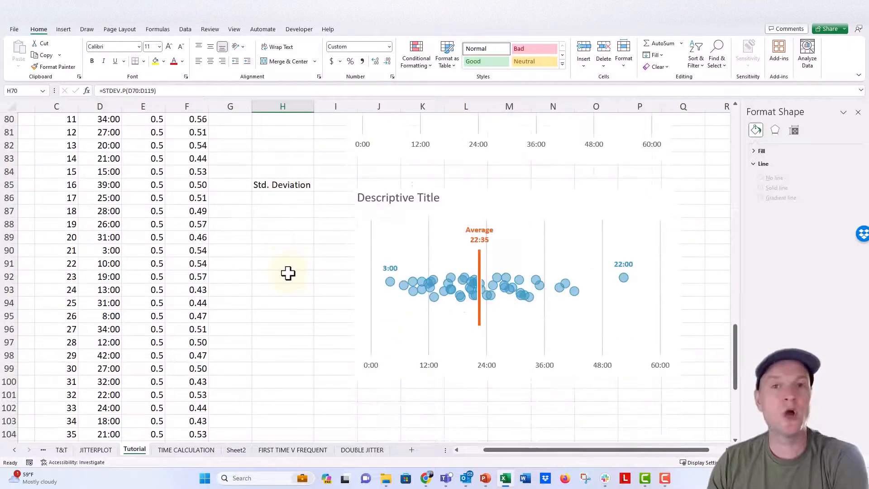
mouse_move(359, 271)
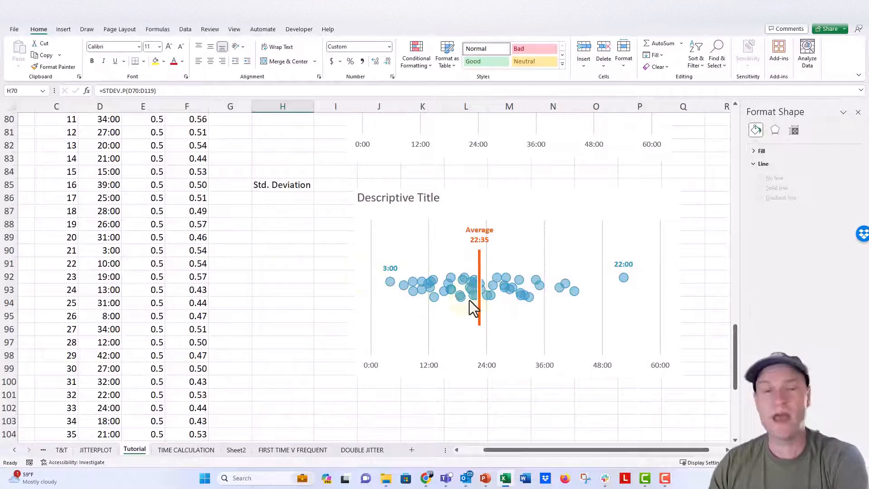
mouse_move(322, 210)
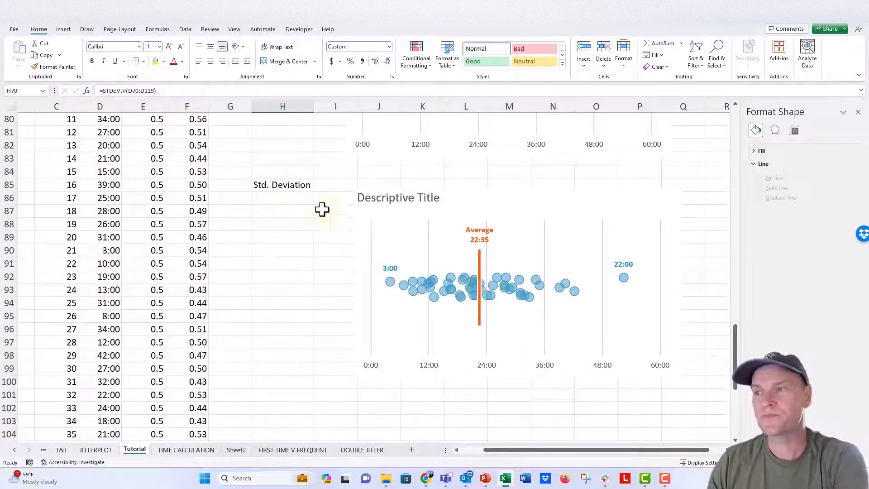
click(282, 197)
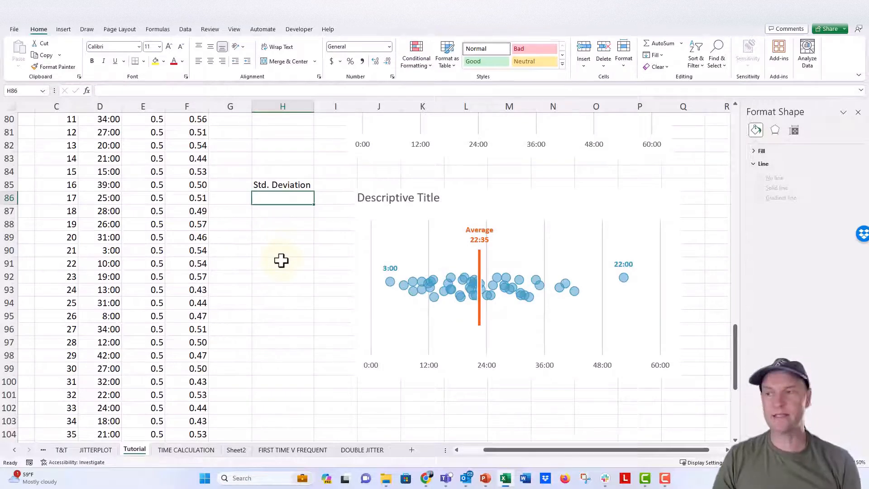
text(=)
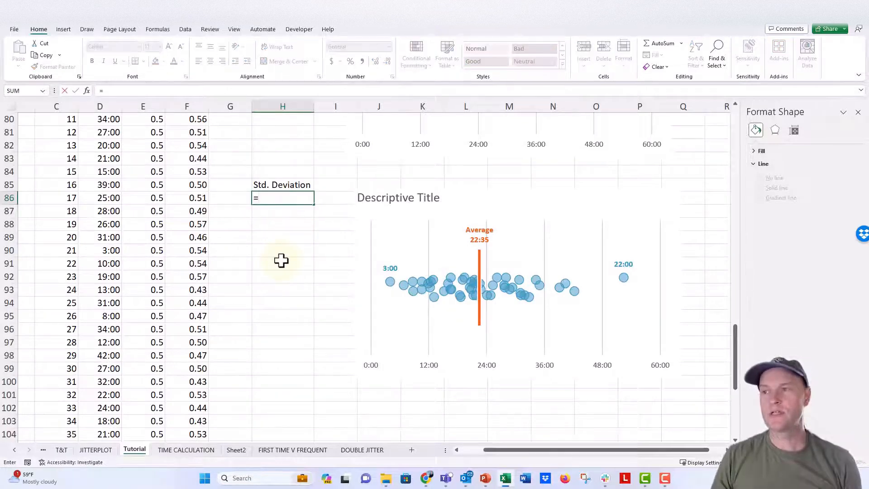
text(st)
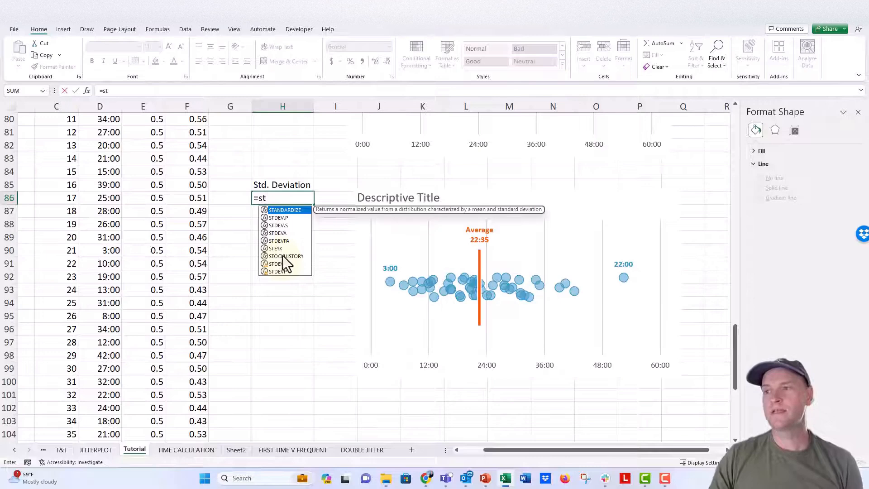
mouse_move(291, 221)
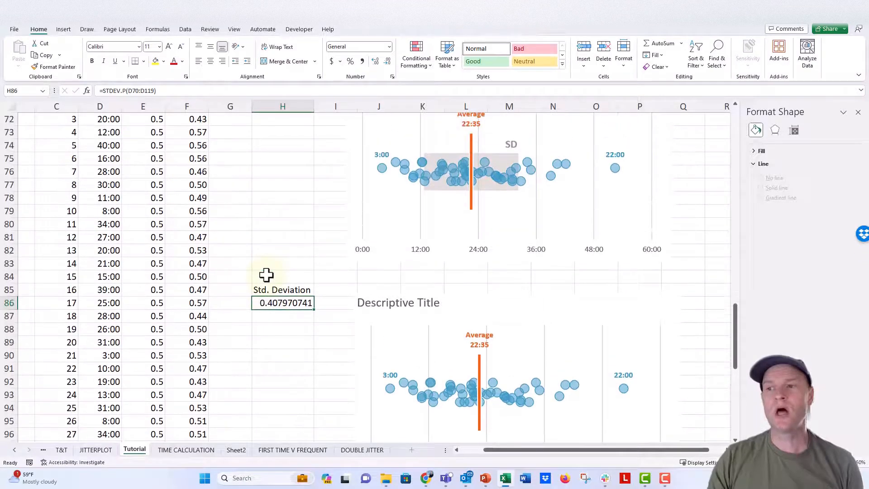
Copy the Time format onto H86 with Format Painter so it reads 9:29
click(99, 302)
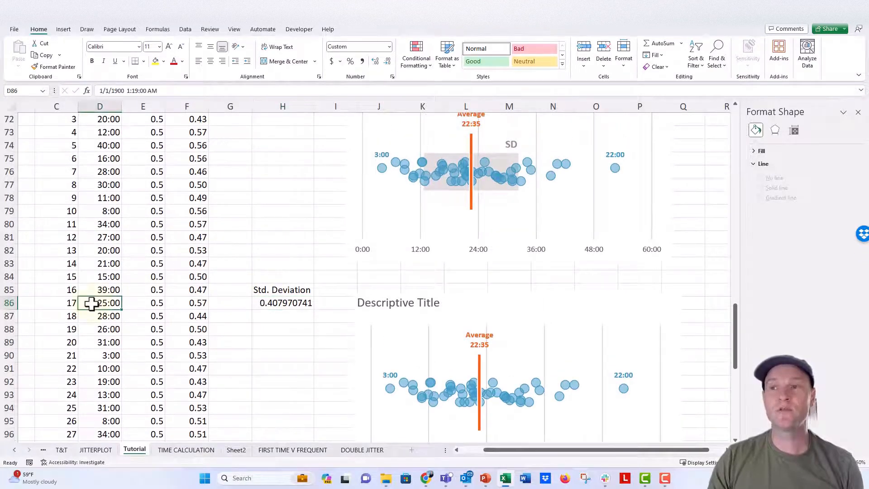
click(54, 67)
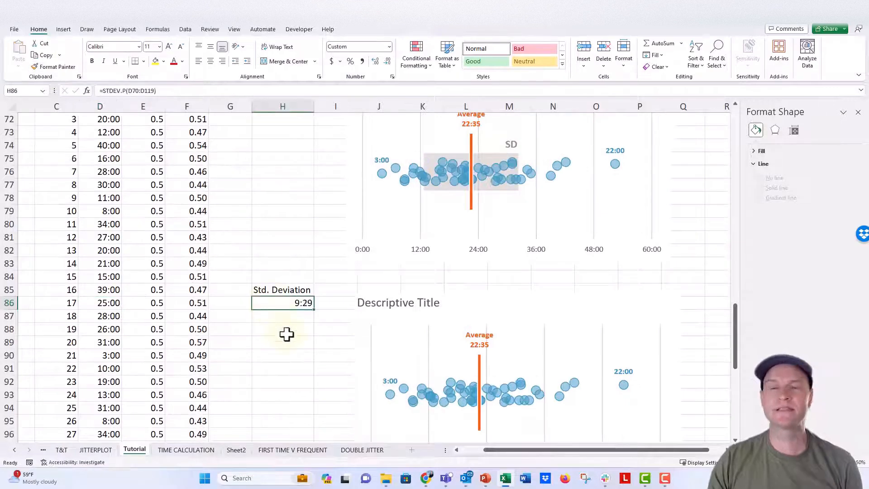
mouse_move(280, 305)
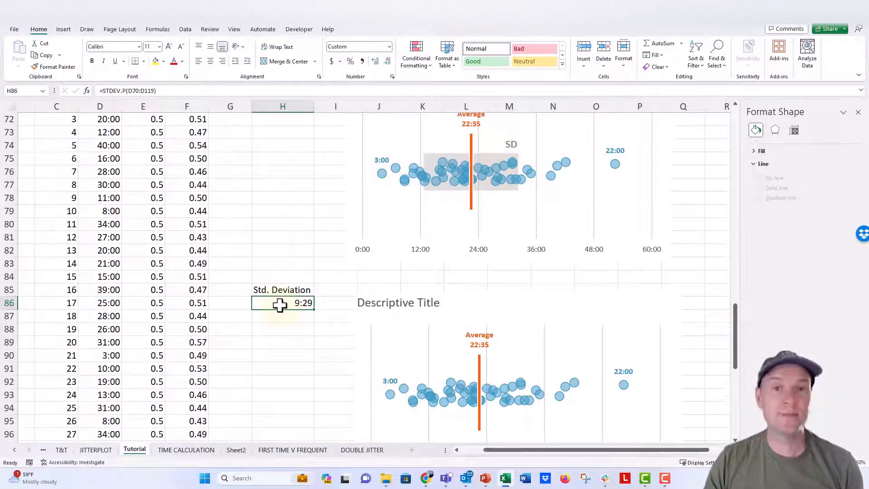
scroll(down, 3)
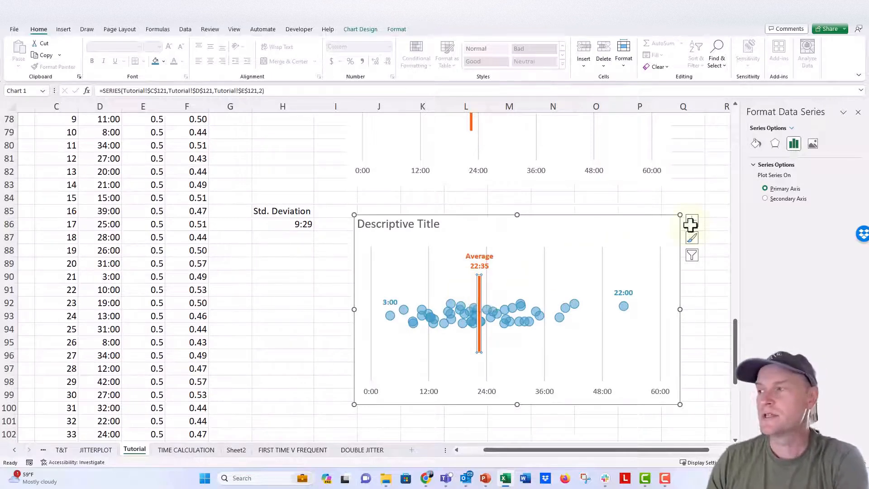
mouse_move(692, 222)
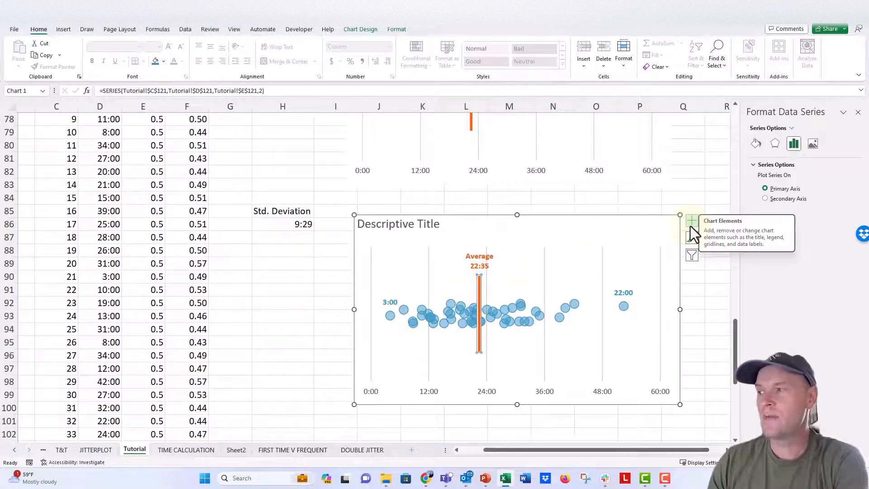
Add error bars to the average marker via Chart Elements > Error Bars > More Options
click(691, 220)
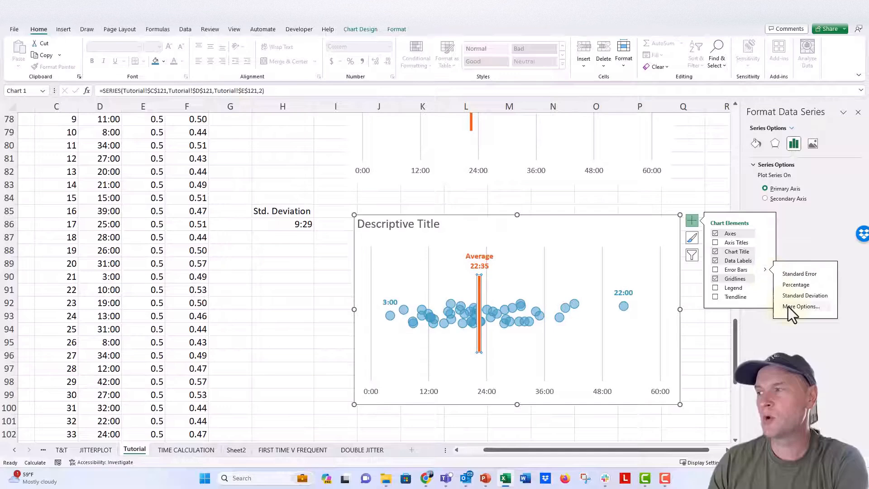
click(803, 306)
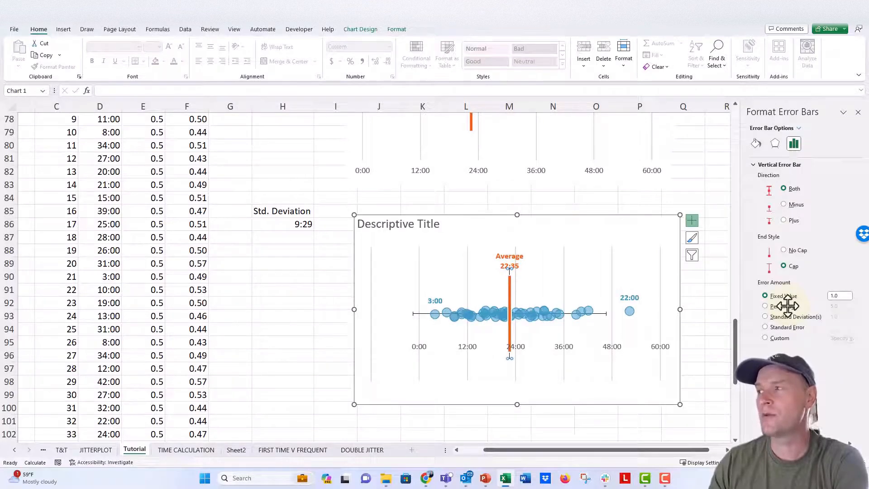
mouse_move(743, 313)
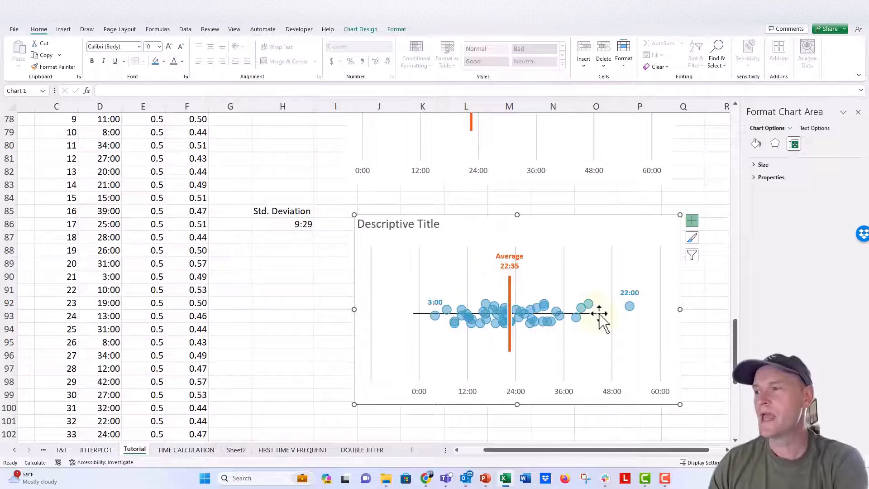
Make the horizontal error bar capless with custom positive and negative values of Tutorial!$H$86
click(597, 313)
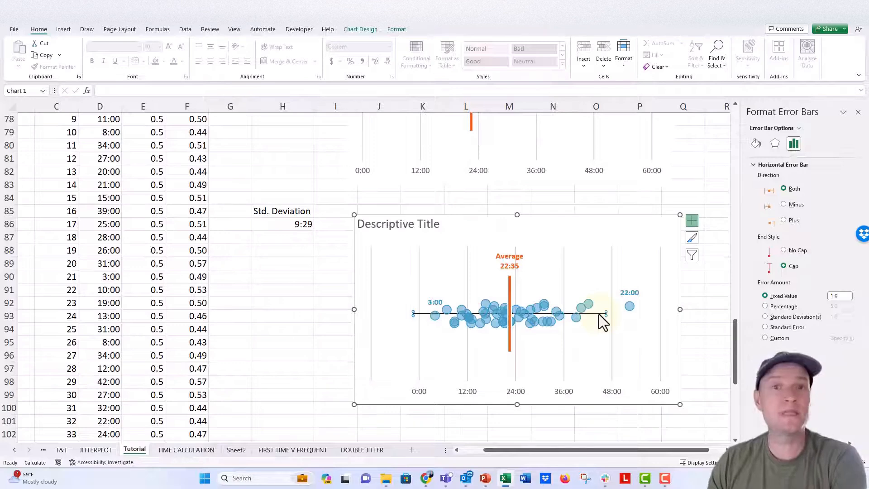
mouse_move(599, 315)
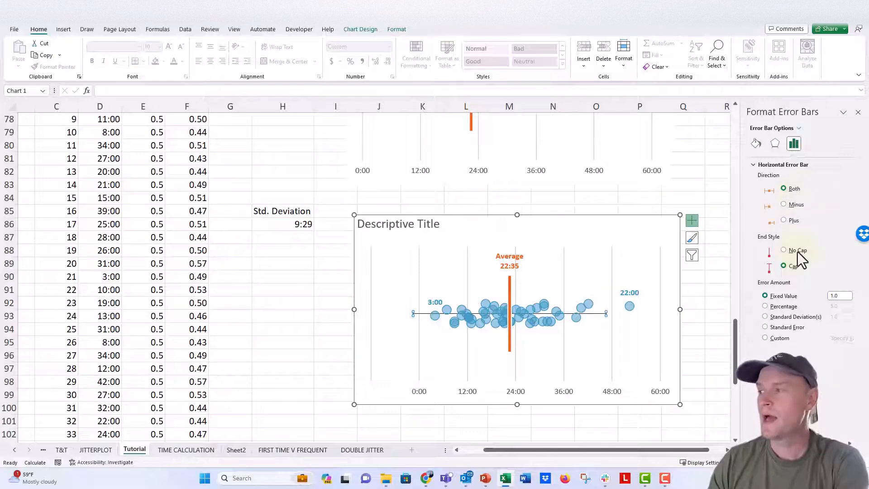
click(784, 250)
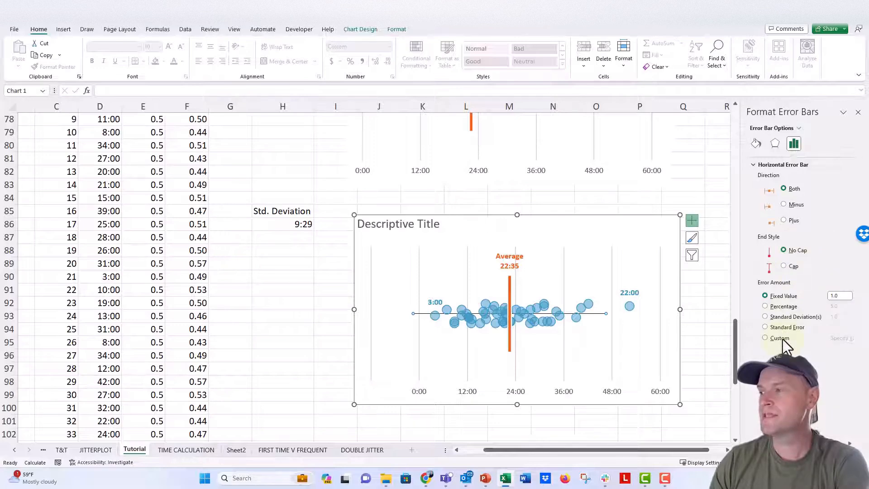
click(843, 338)
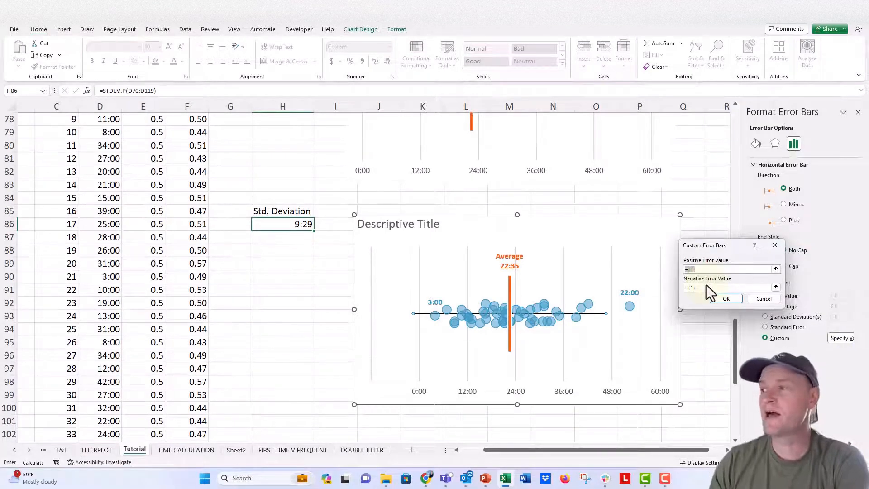
click(282, 224)
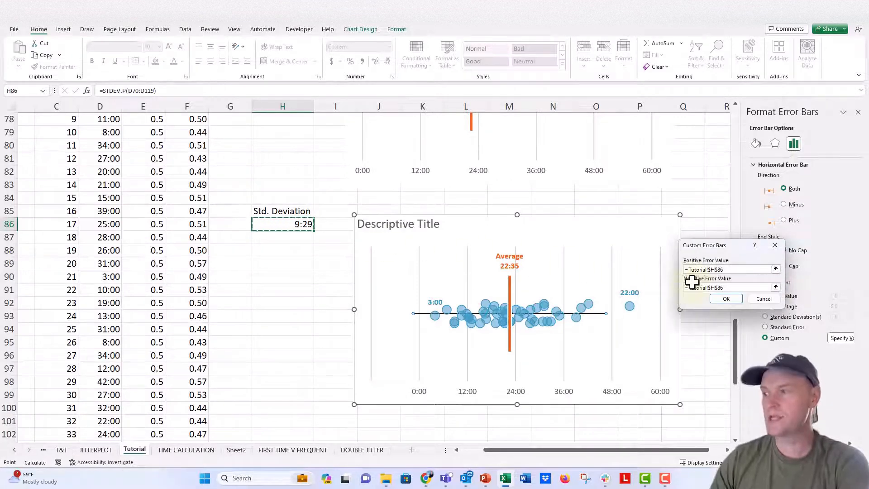
click(726, 299)
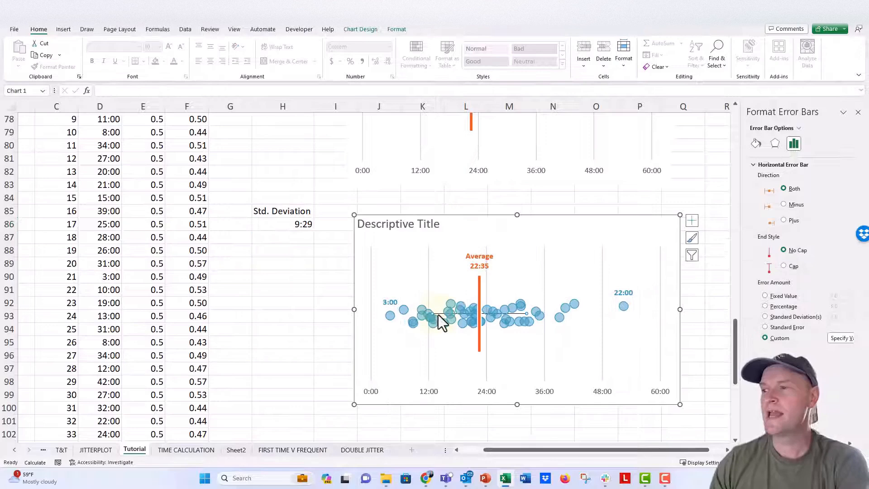
mouse_move(448, 322)
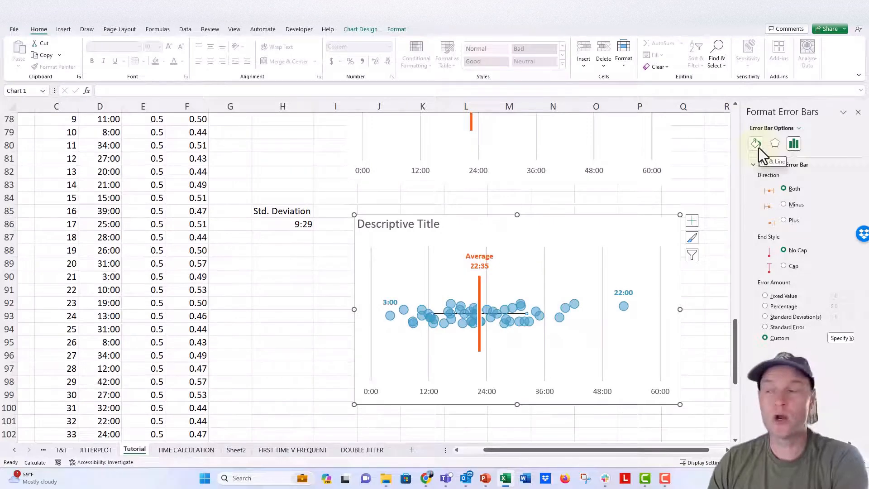
Style the error bar as a solid light-gray line about 10.5 pt wide
click(757, 143)
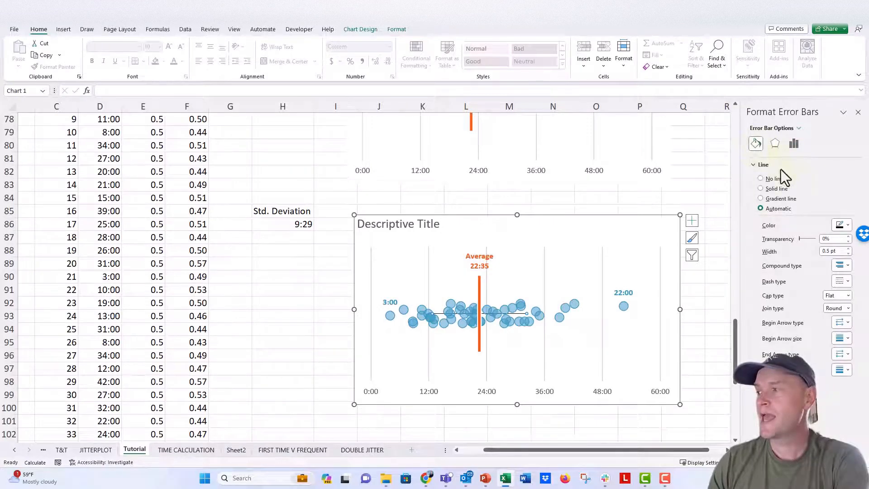
click(848, 225)
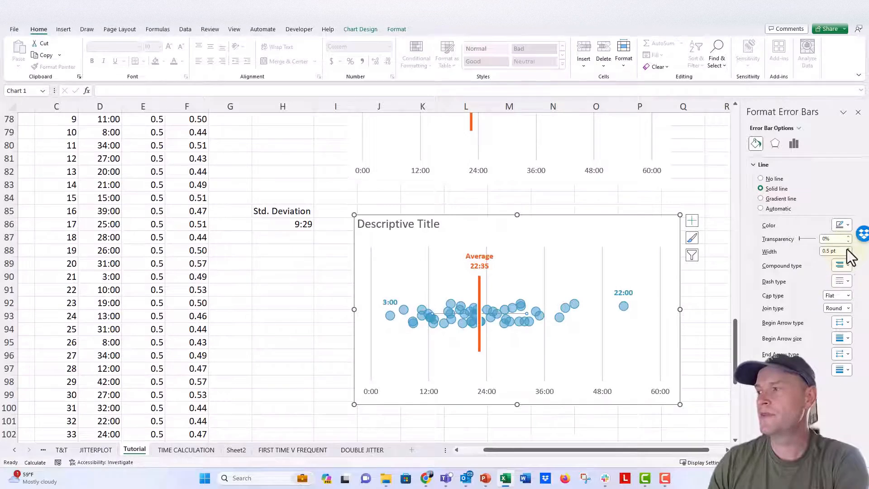
click(855, 249)
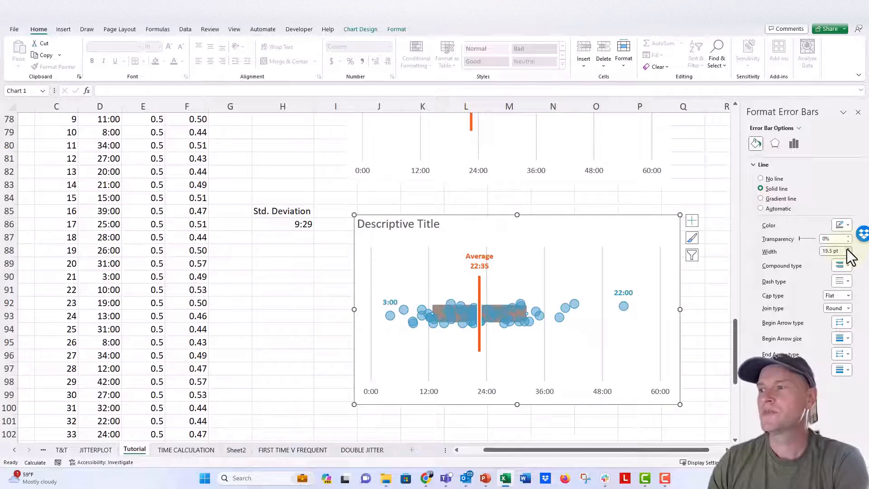
click(852, 248)
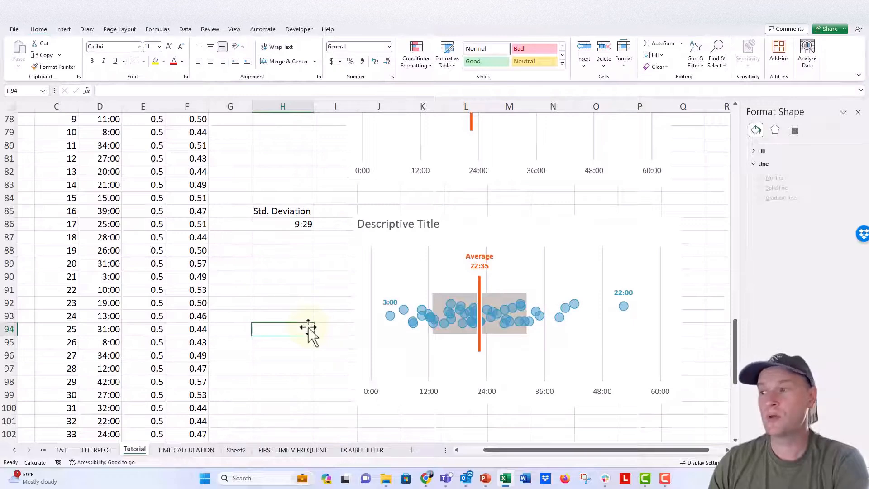
mouse_move(502, 302)
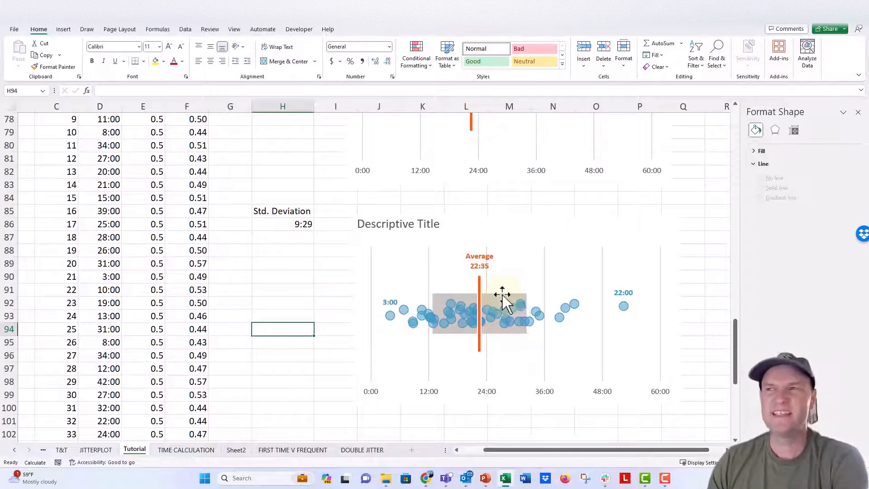
Insert a text box above the gray band and type SD
click(63, 29)
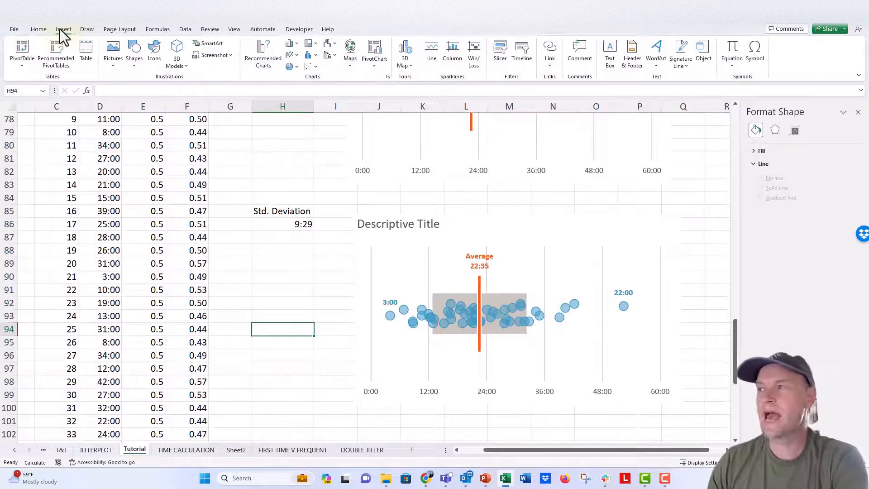
click(610, 51)
text(s)
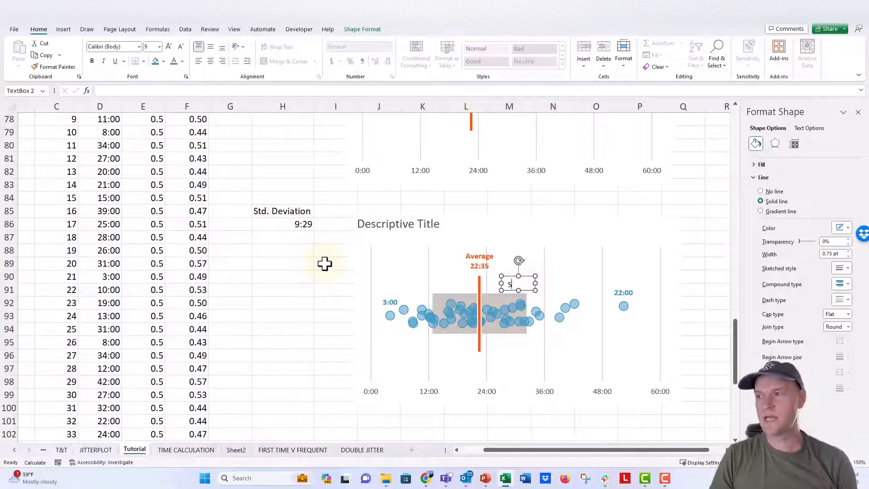
text(D)
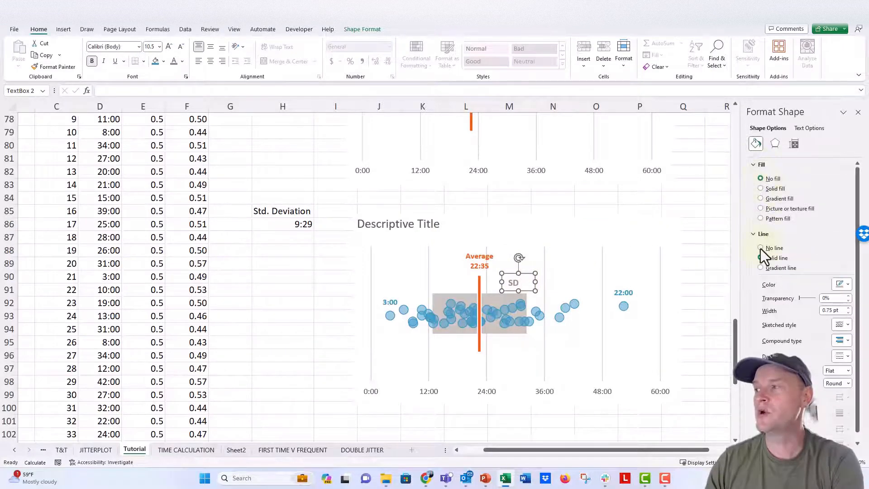
Give the SD label no fill or outline and position it above the band
click(692, 304)
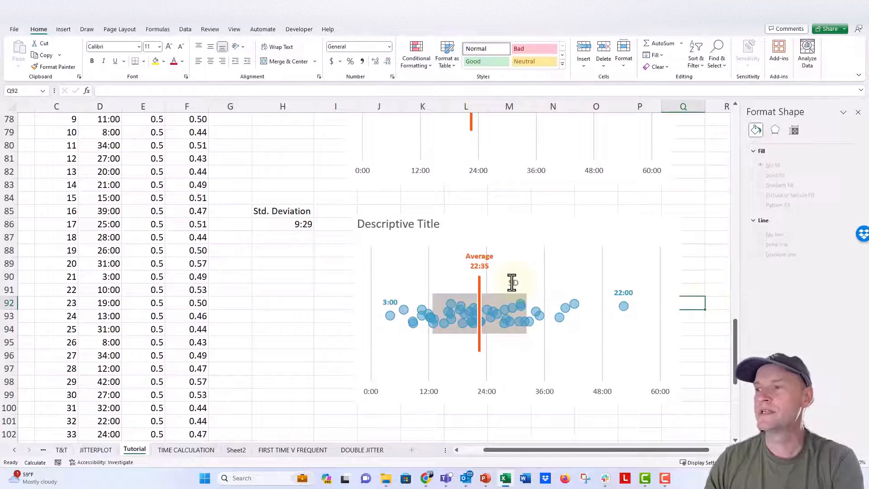
click(513, 283)
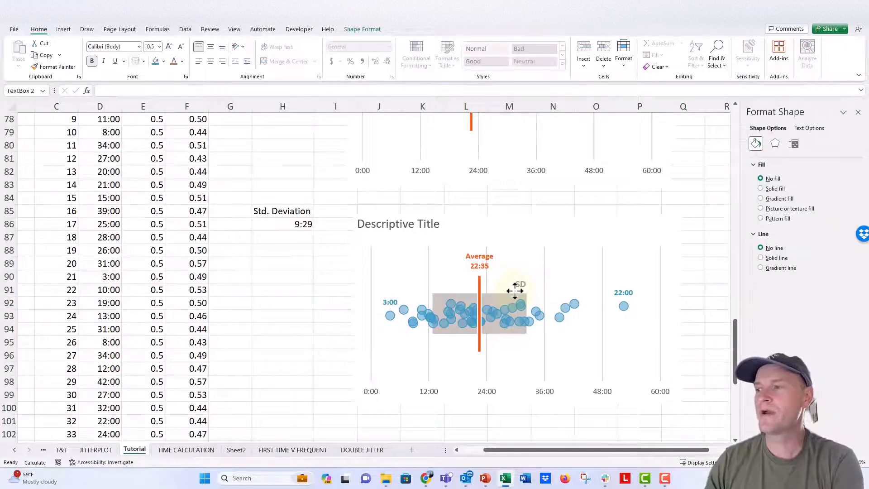
click(330, 302)
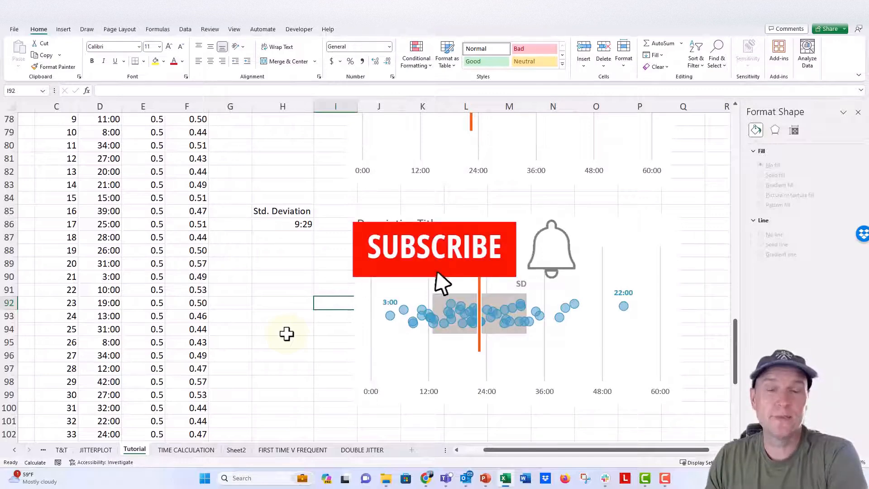
click(433, 247)
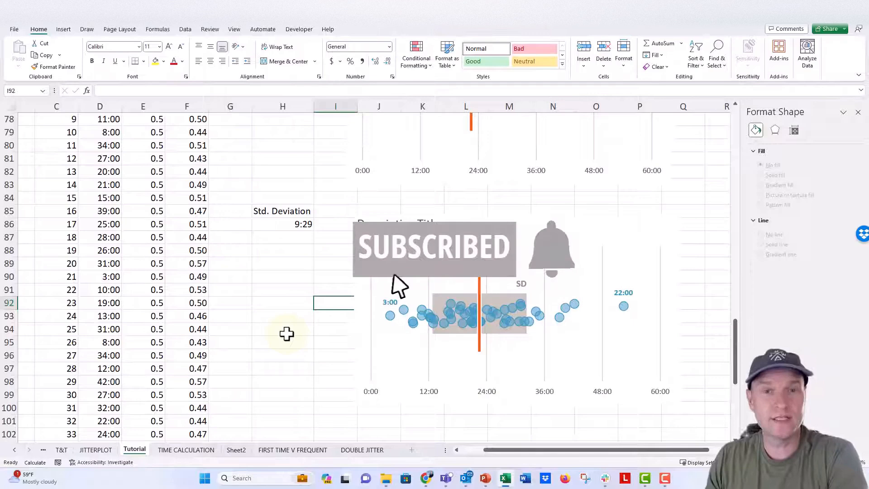
mouse_move(493, 289)
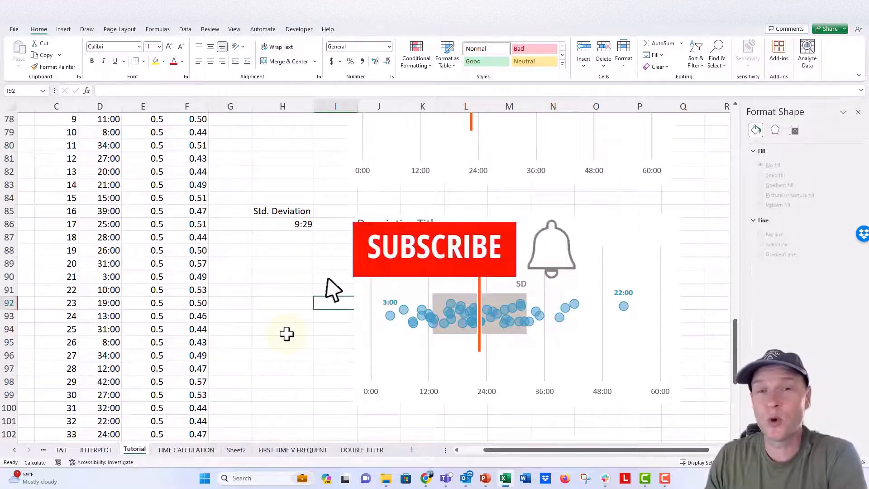
click(434, 248)
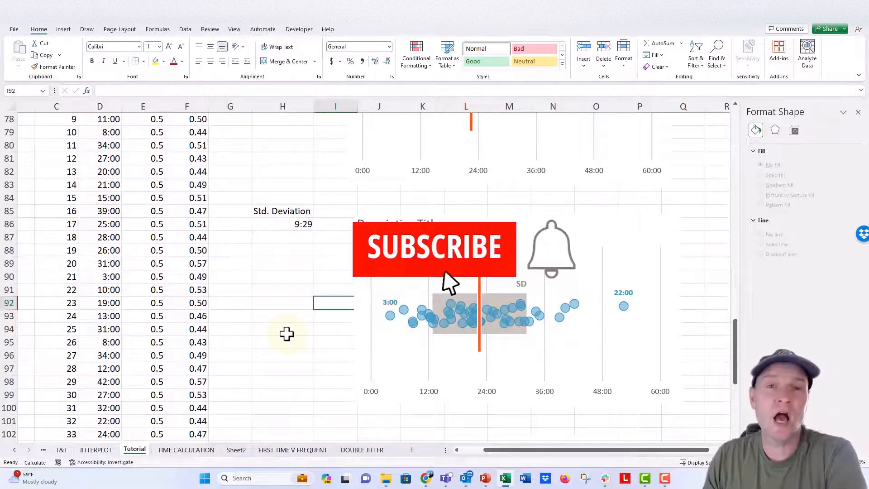
click(434, 248)
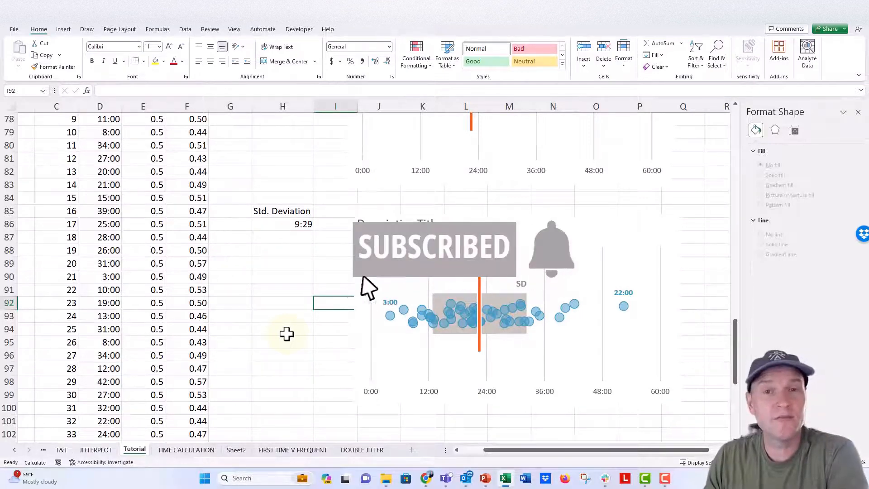
mouse_move(522, 284)
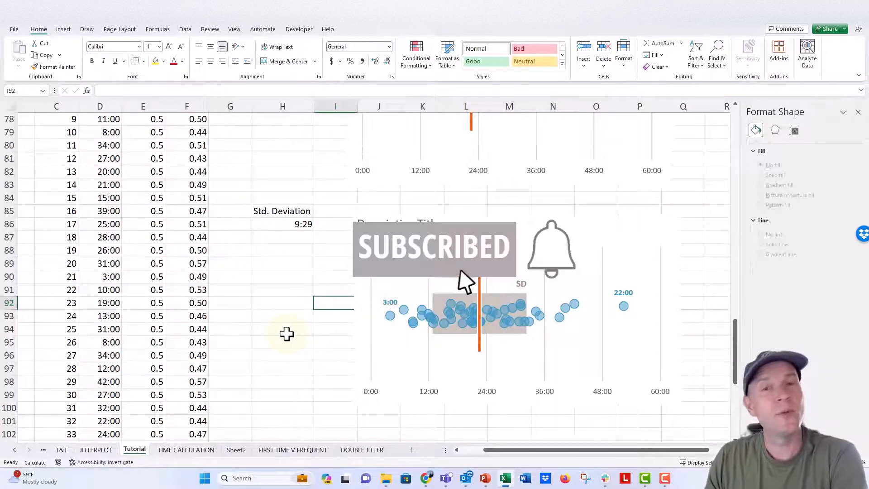
mouse_move(330, 295)
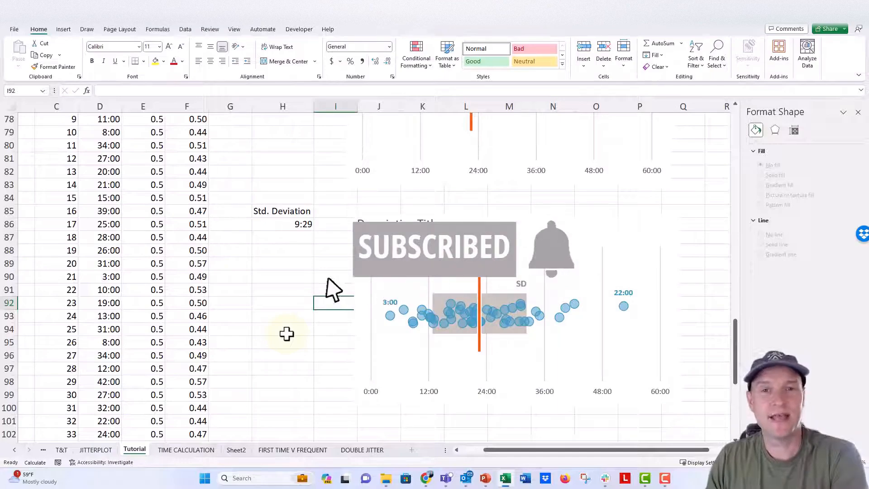